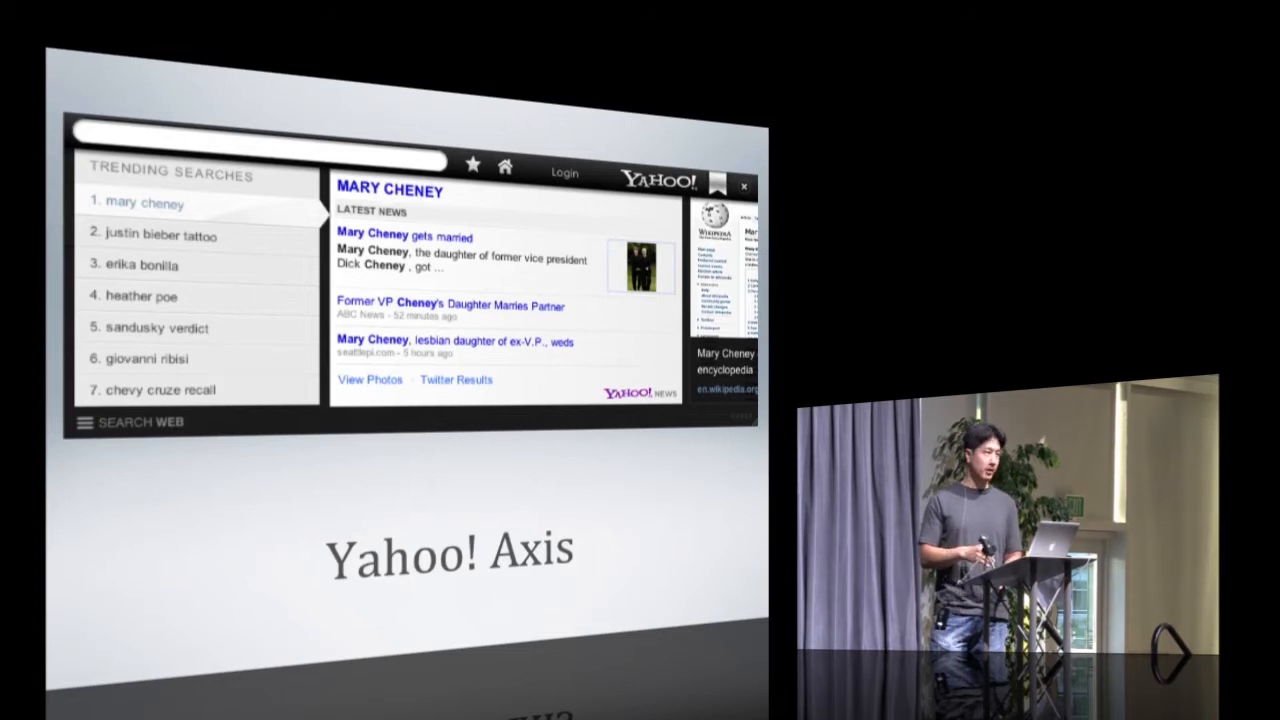
text(berkeley w)
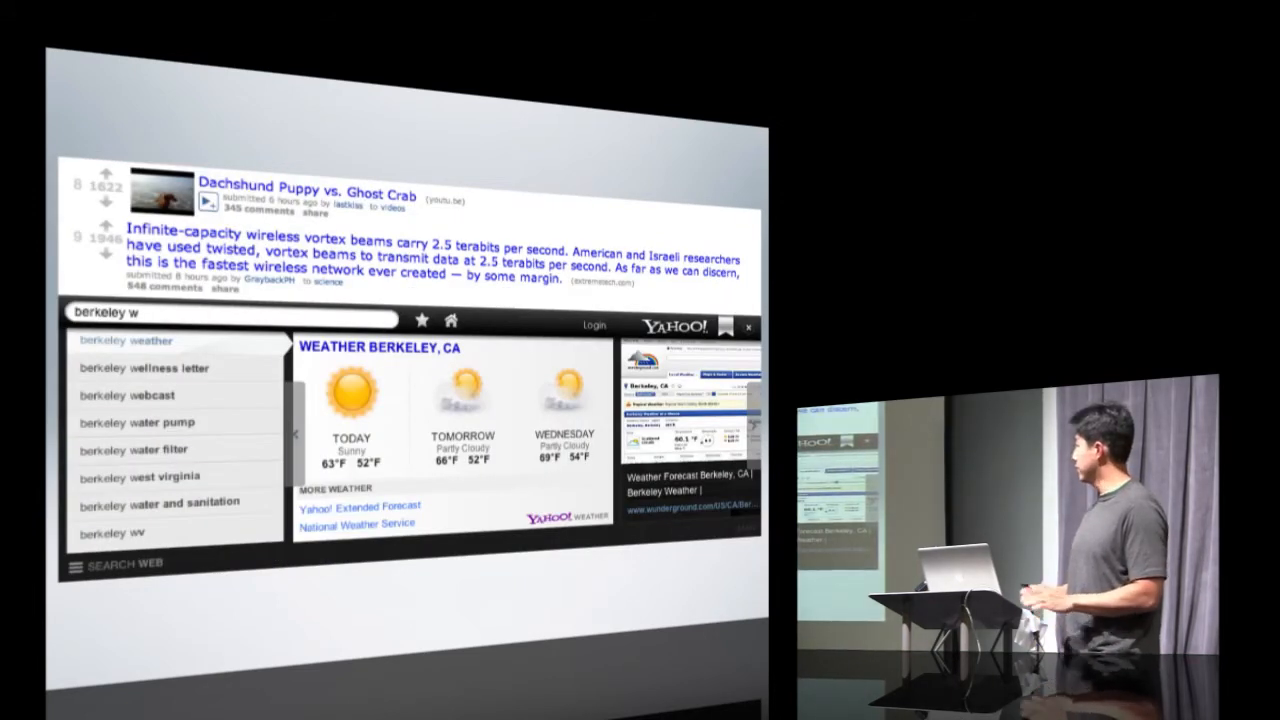
text(cats that look like hitler)
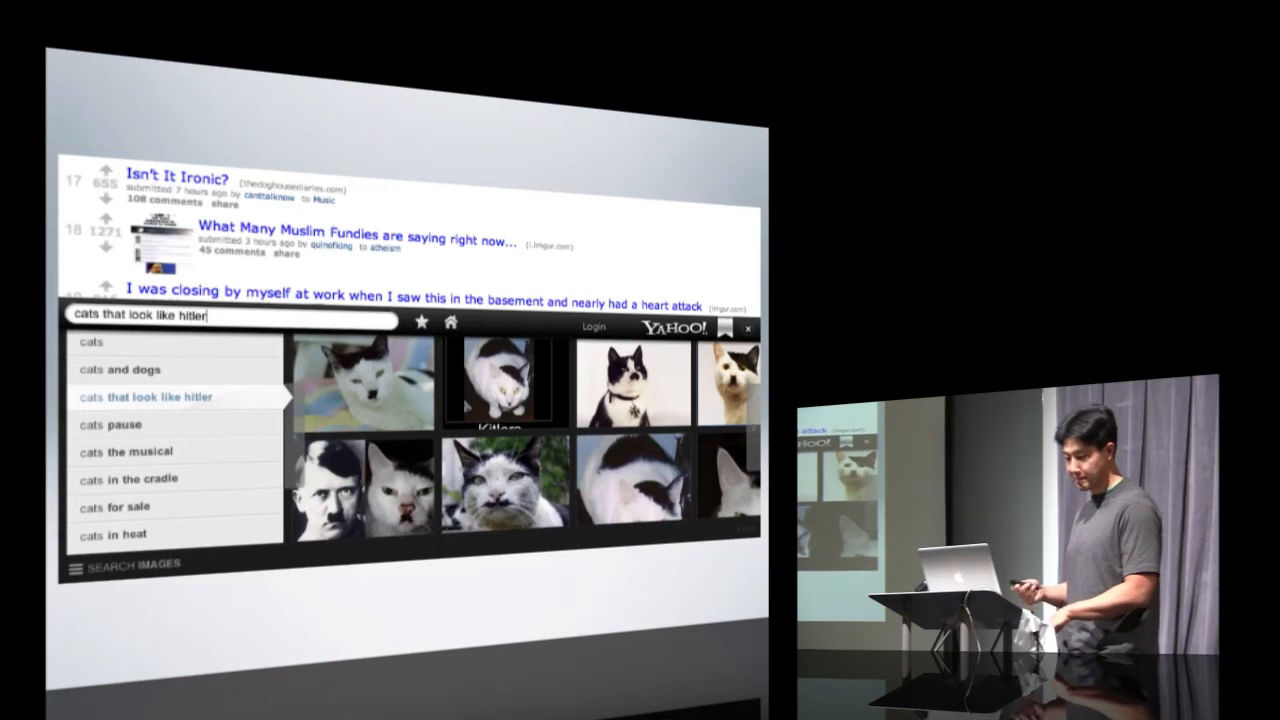
text(yahoo axis)
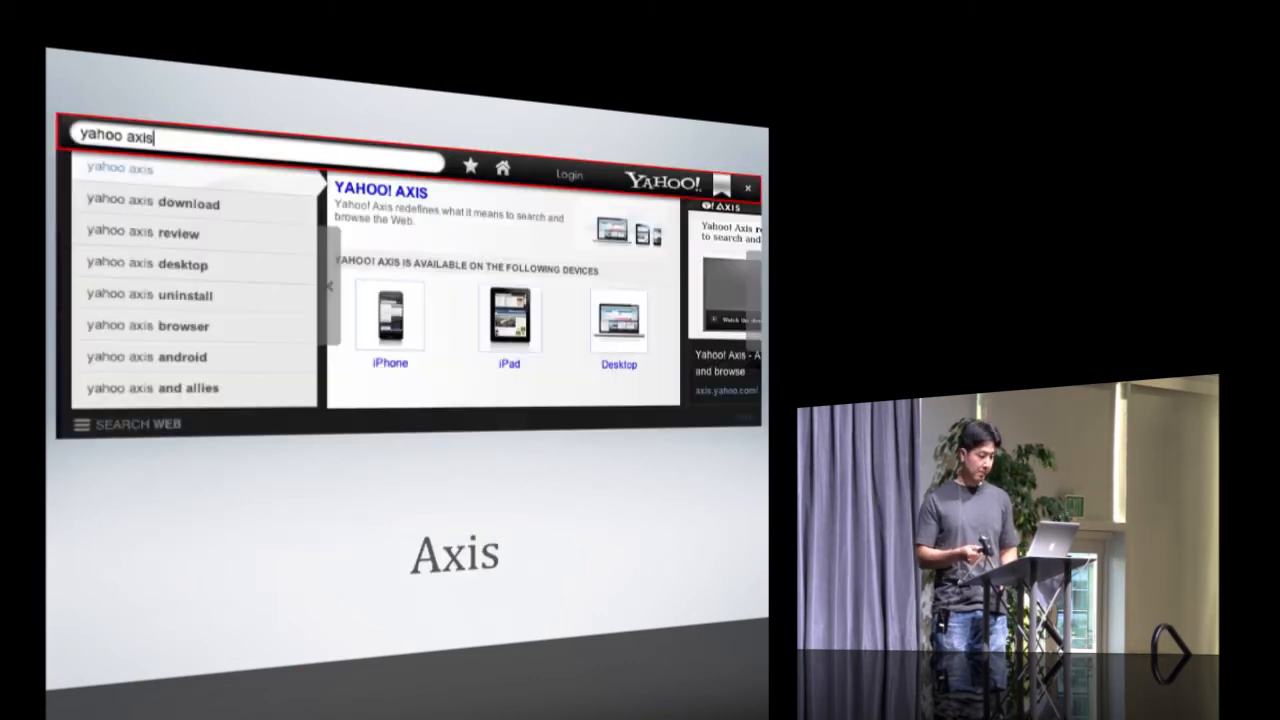